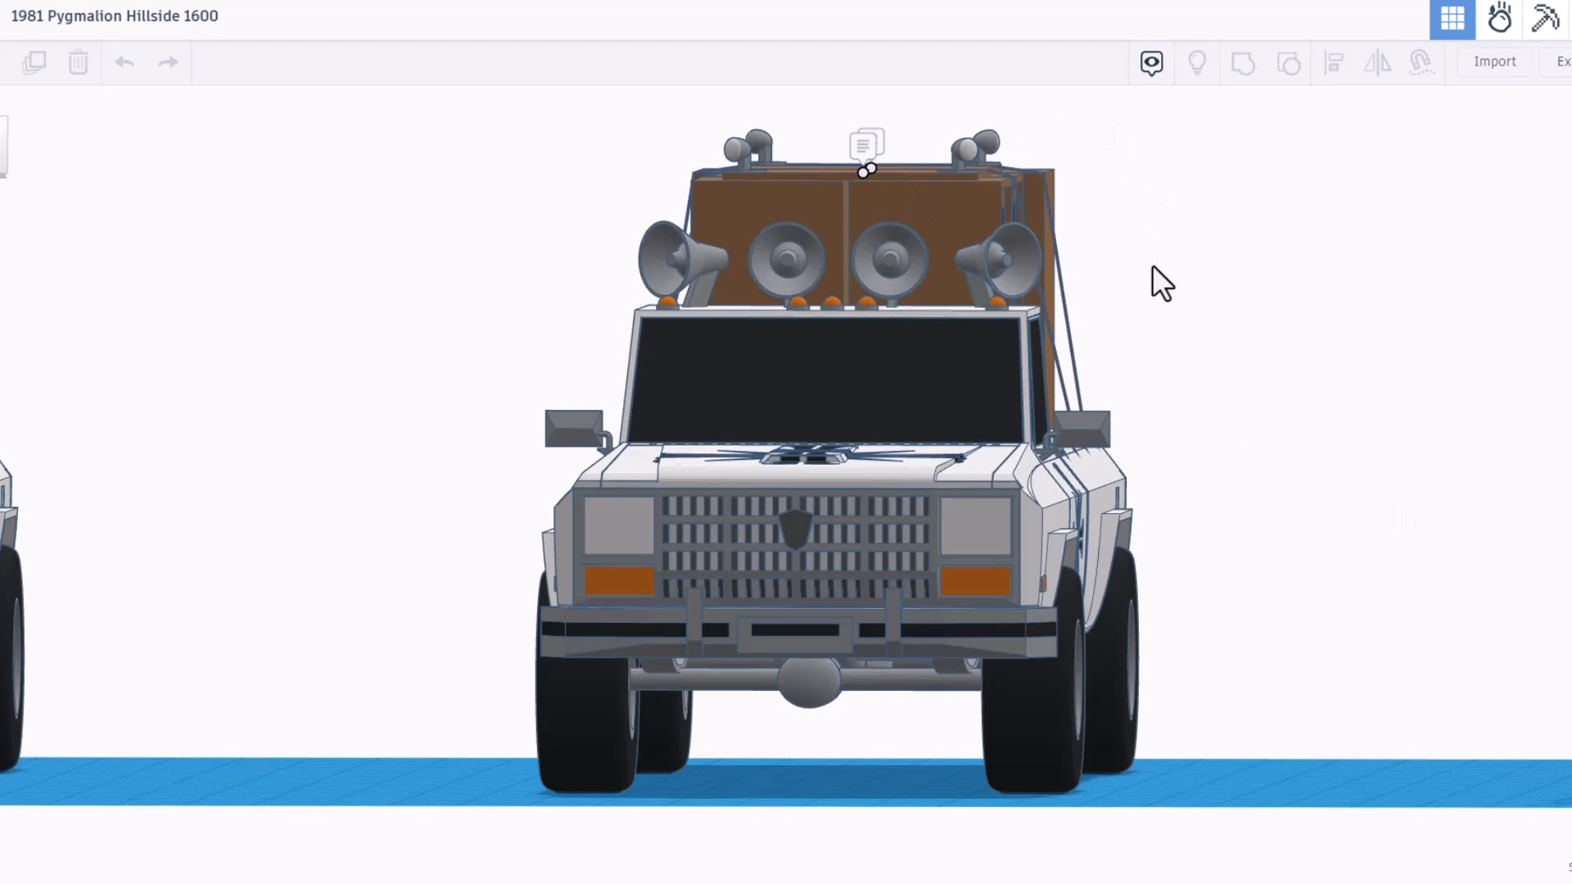
mouse_move(1151, 62)
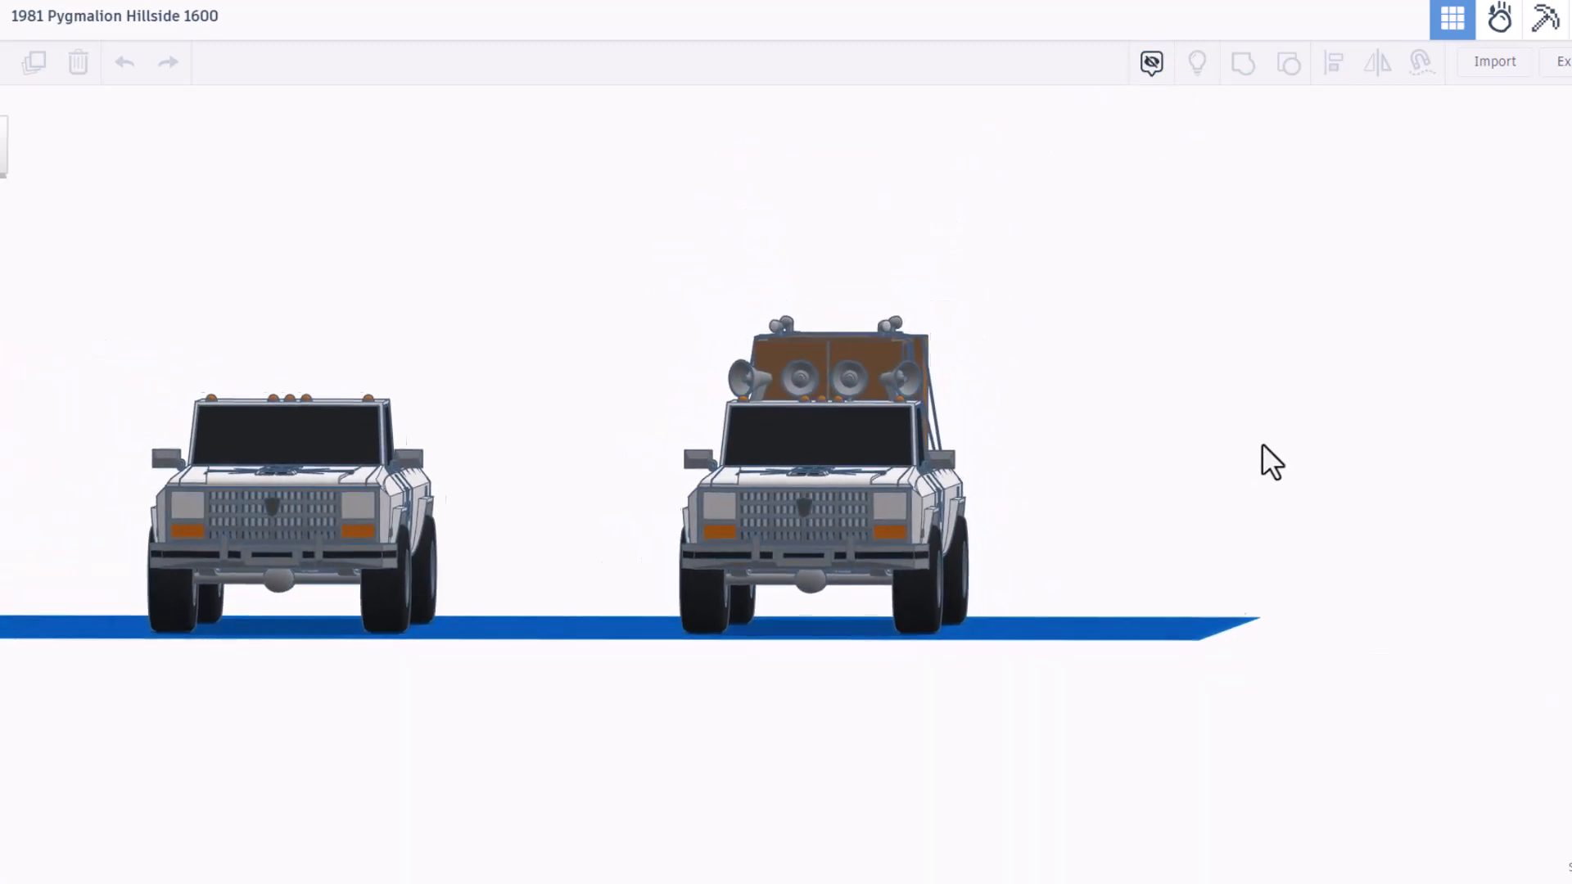
- Orbit around both trucks, show the notes, and read the roof note praising the Hillside 1600
left_click_drag(1274, 461, 1193, 526)
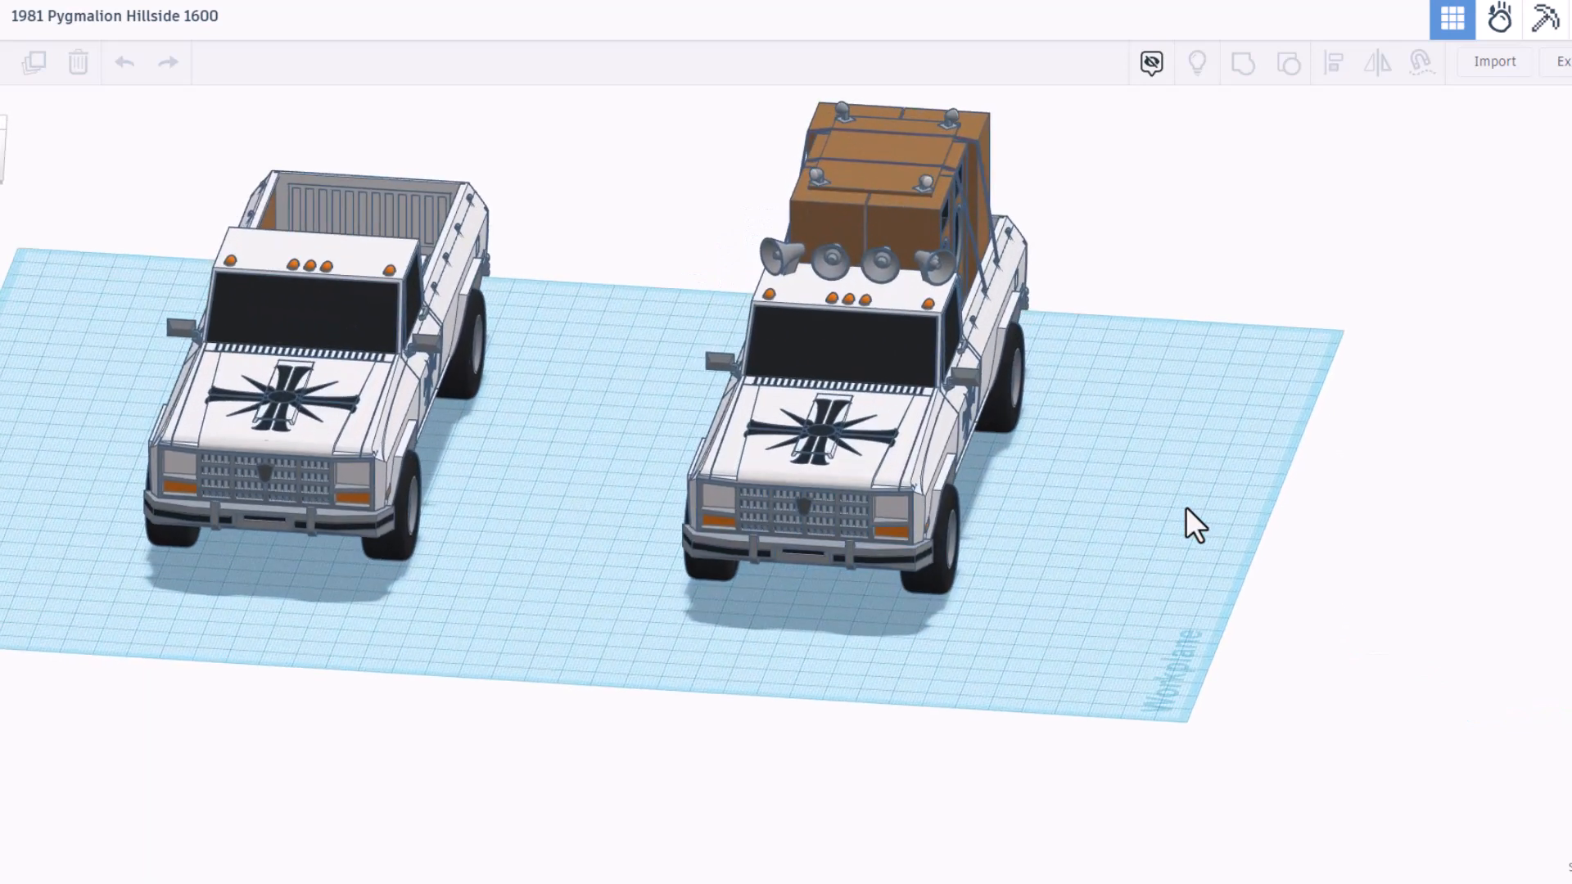
mouse_move(340, 461)
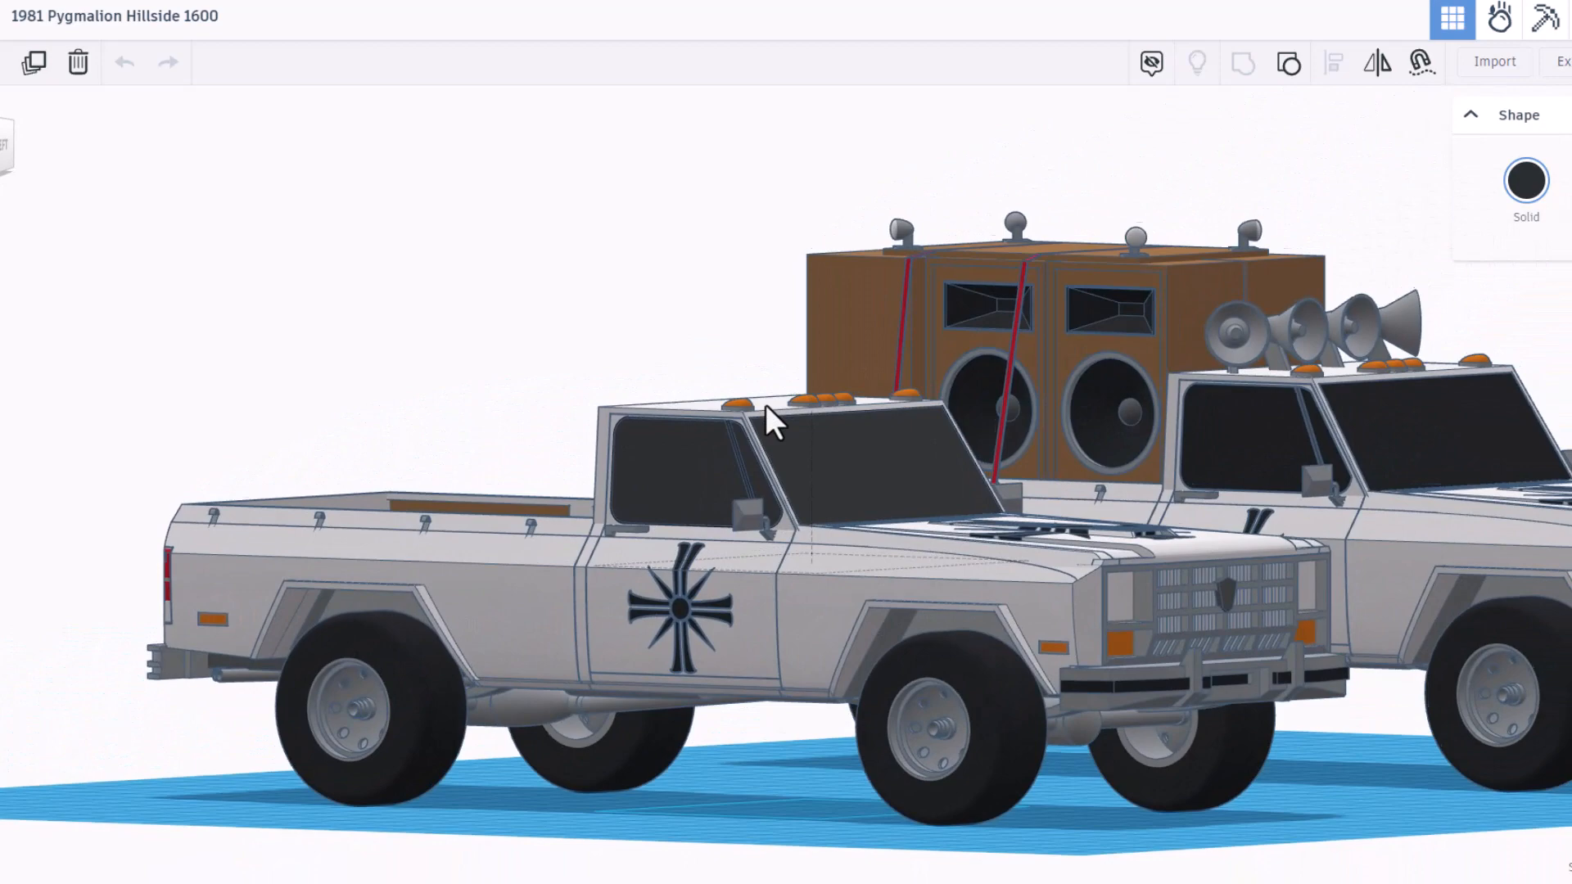
left_click_drag(772, 421, 371, 479)
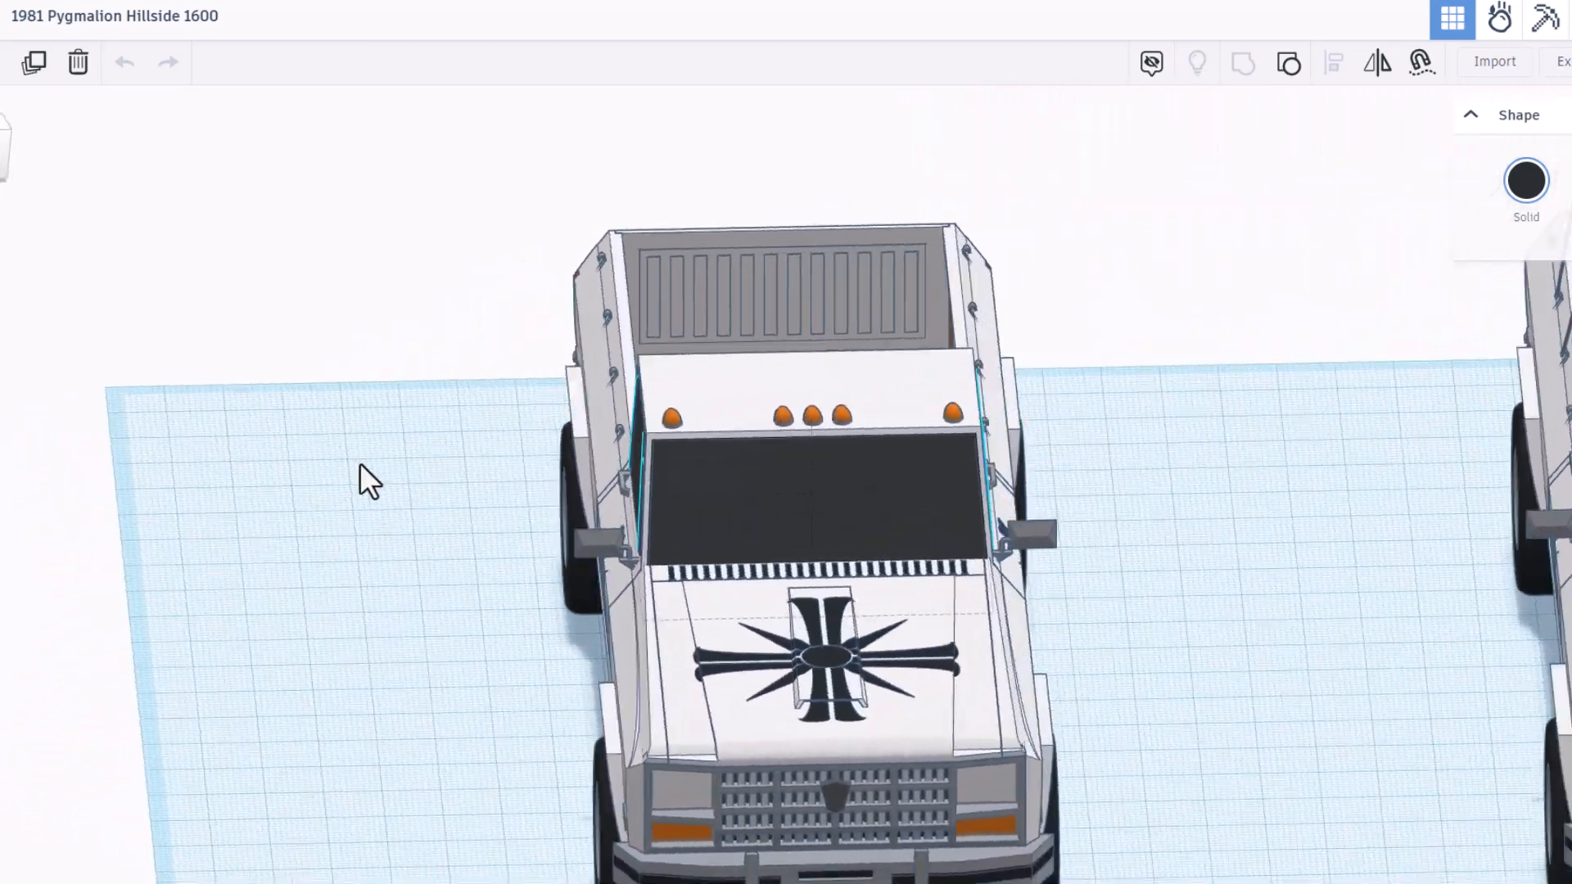
left_click_drag(371, 482, 762, 682)
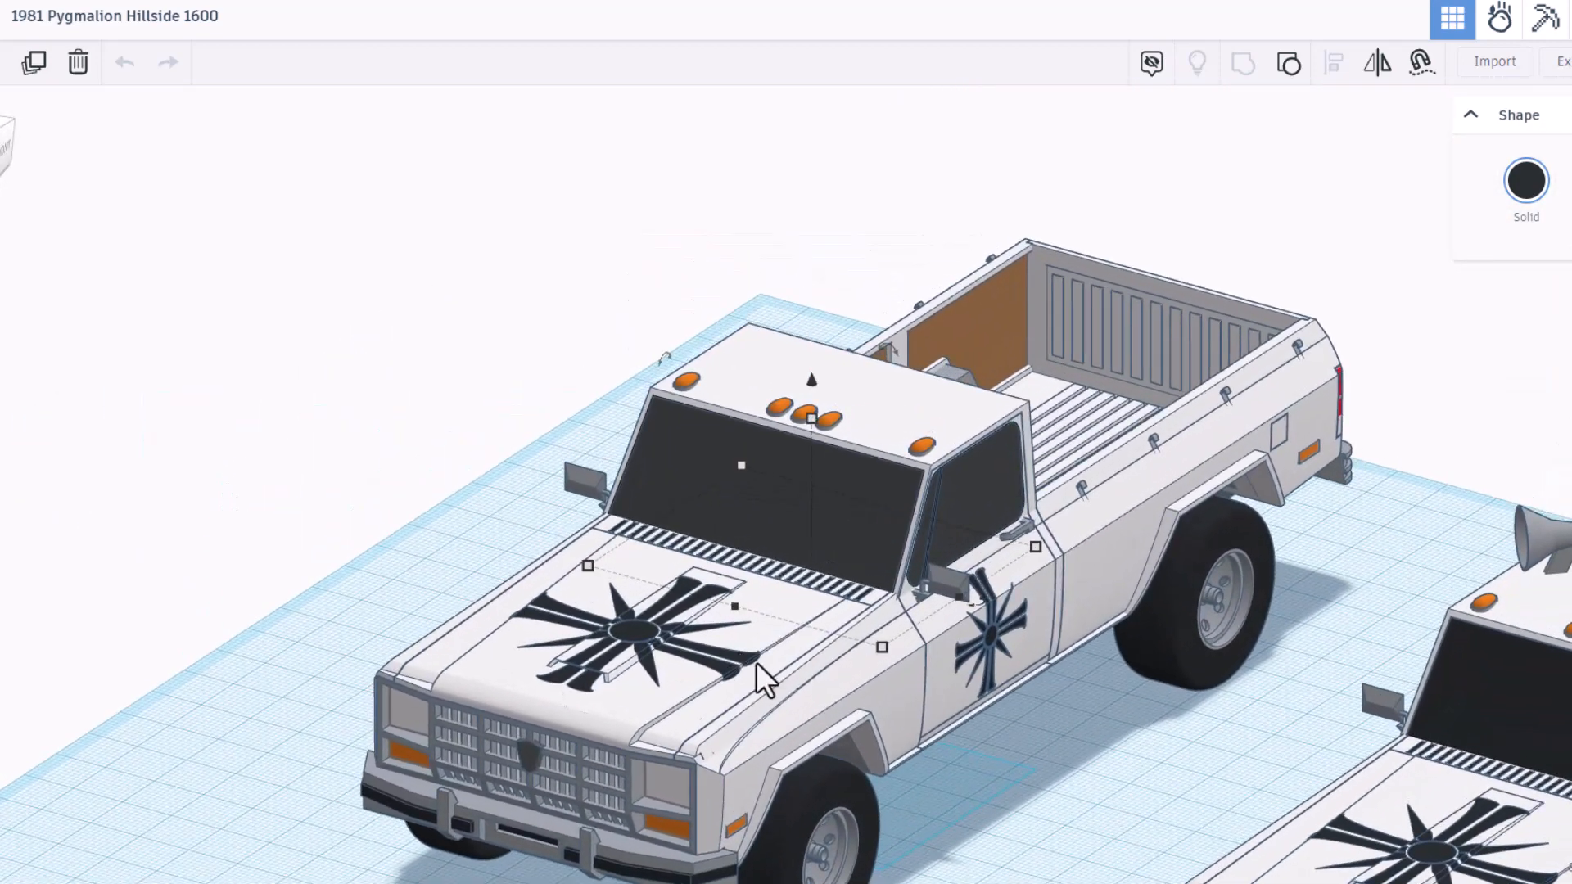
mouse_move(1063, 671)
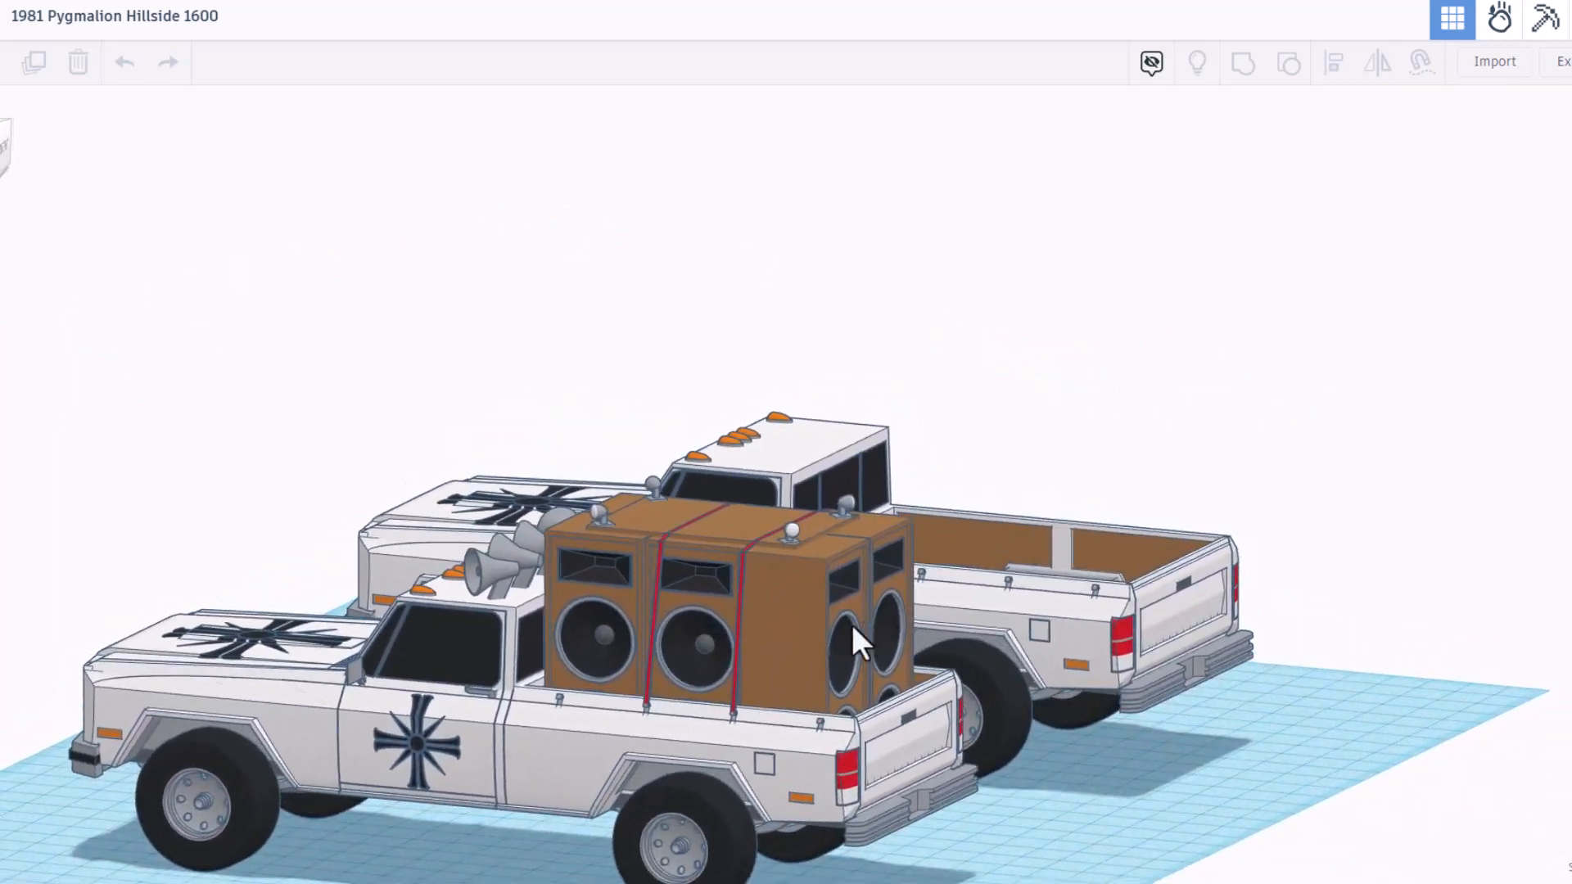
left_click_drag(852, 642, 822, 472)
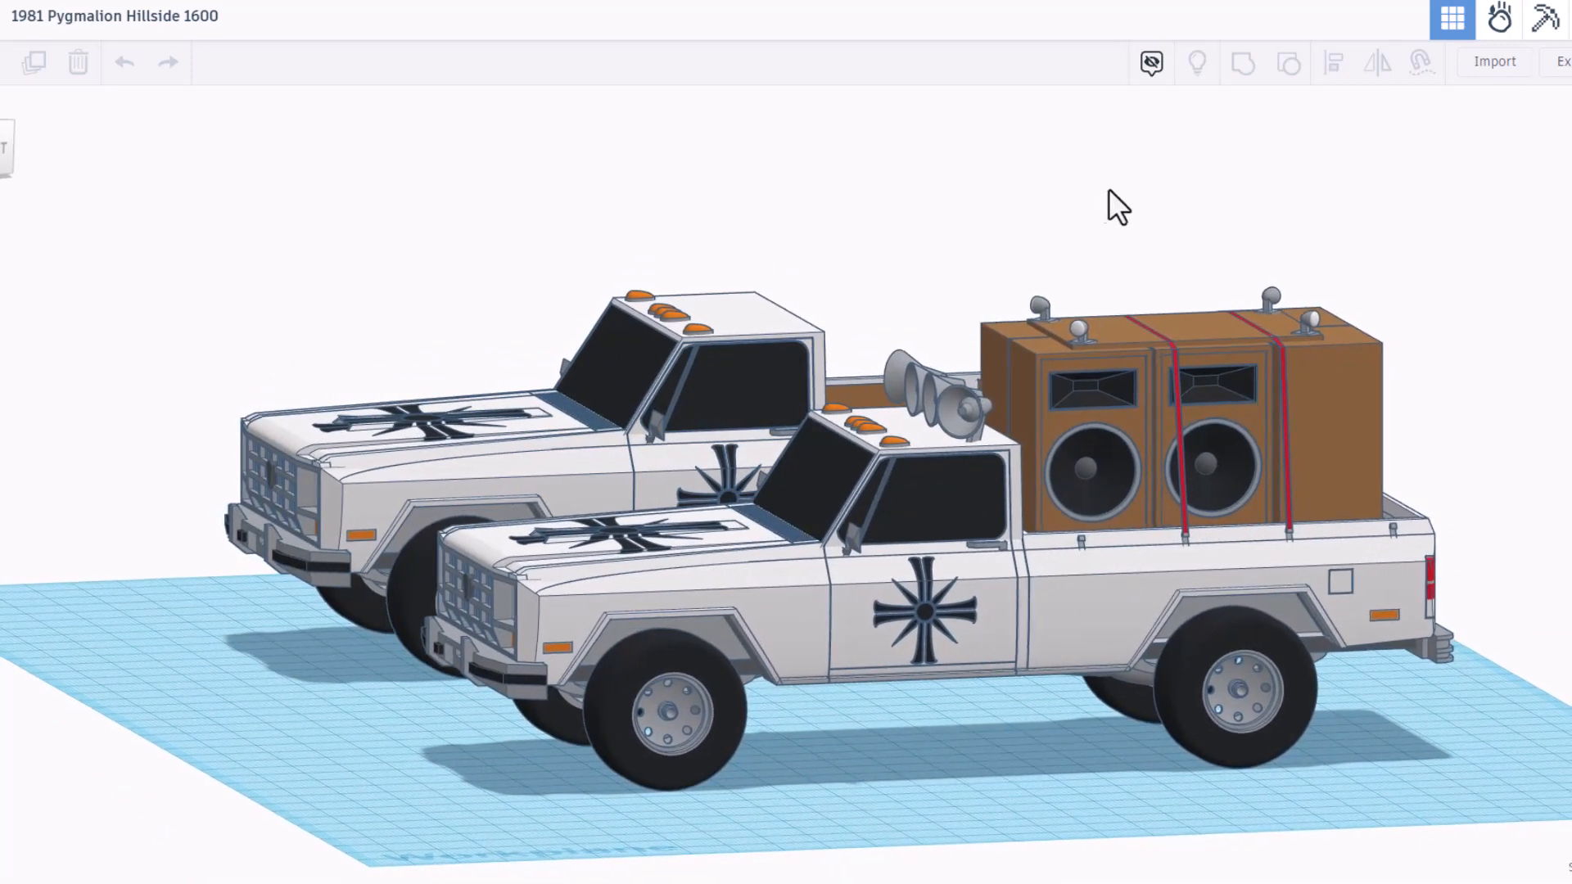
left_click(1149, 62)
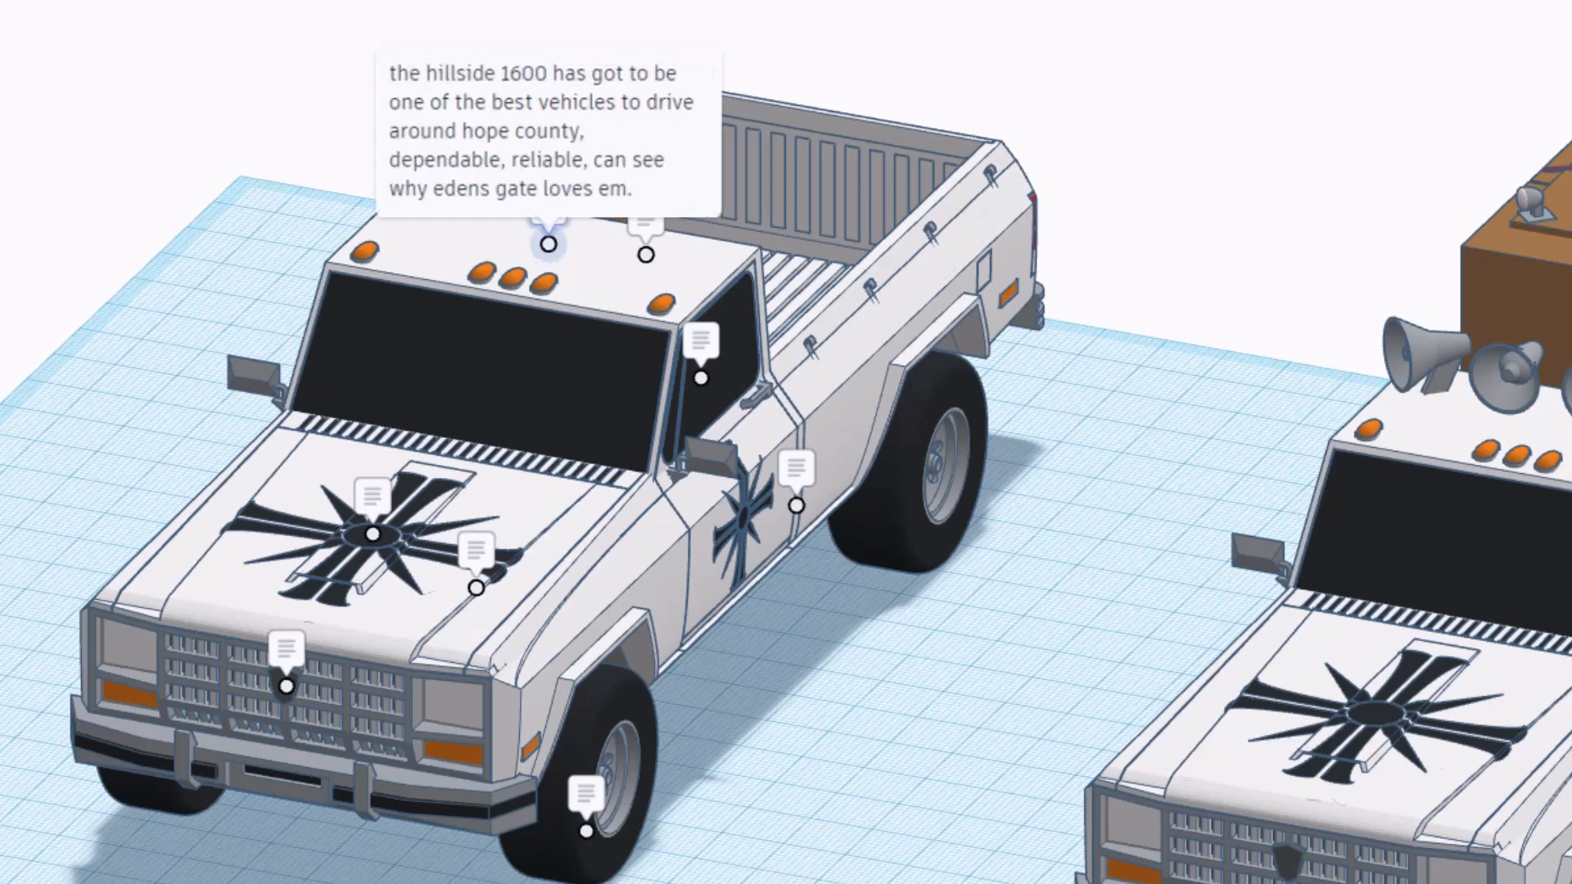
left_click(370, 534)
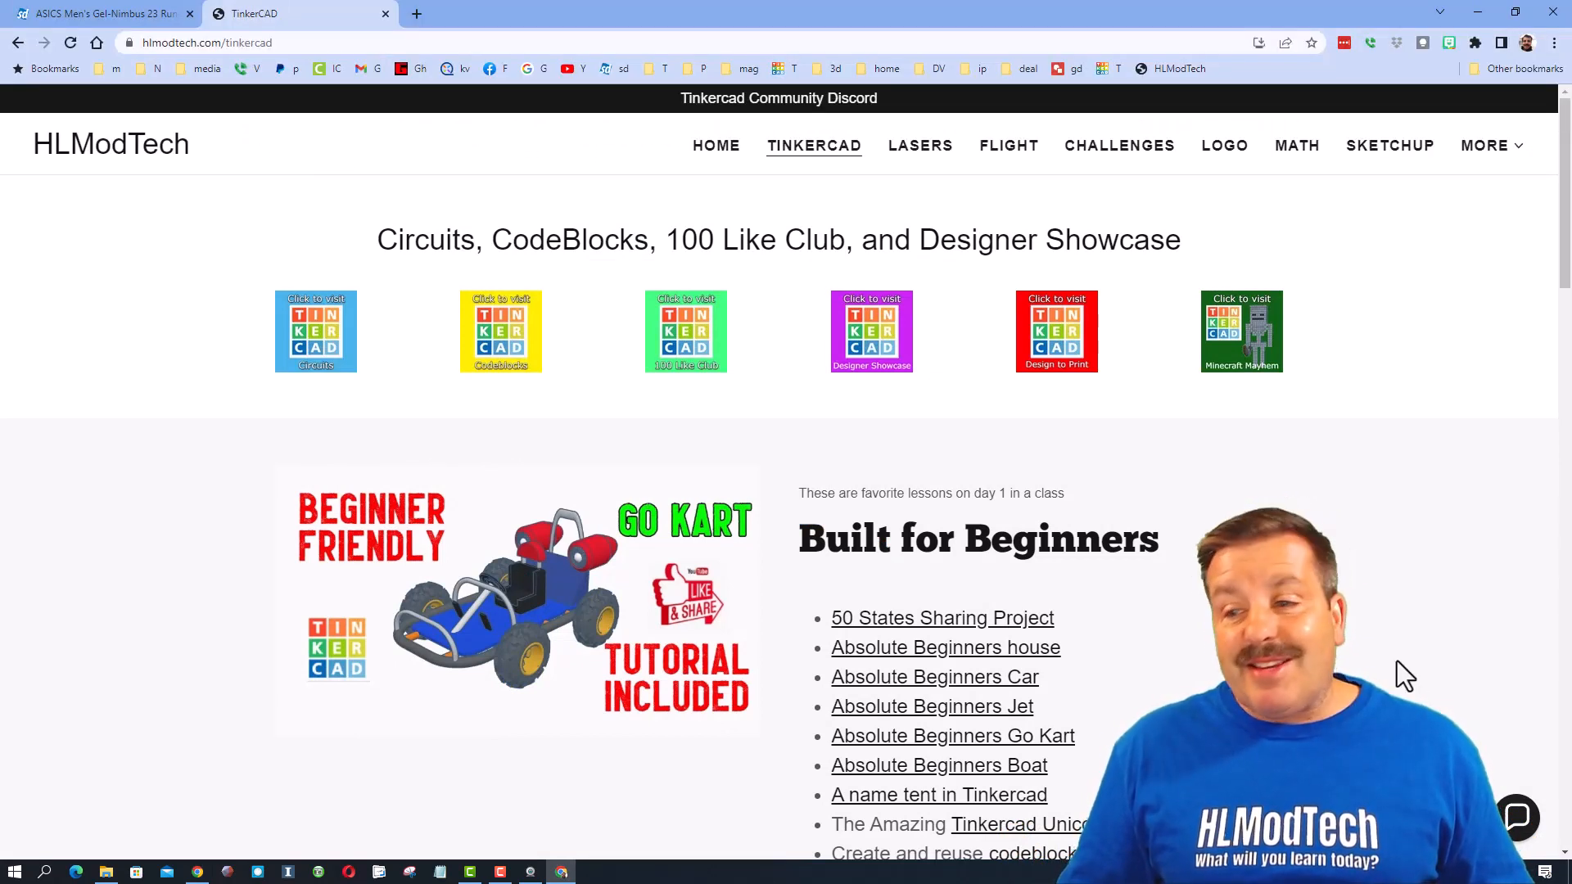
- Toggle the chat panel, open the Tinkercad Community Discord tab, and go to Designer Showcase
left_click(1517, 817)
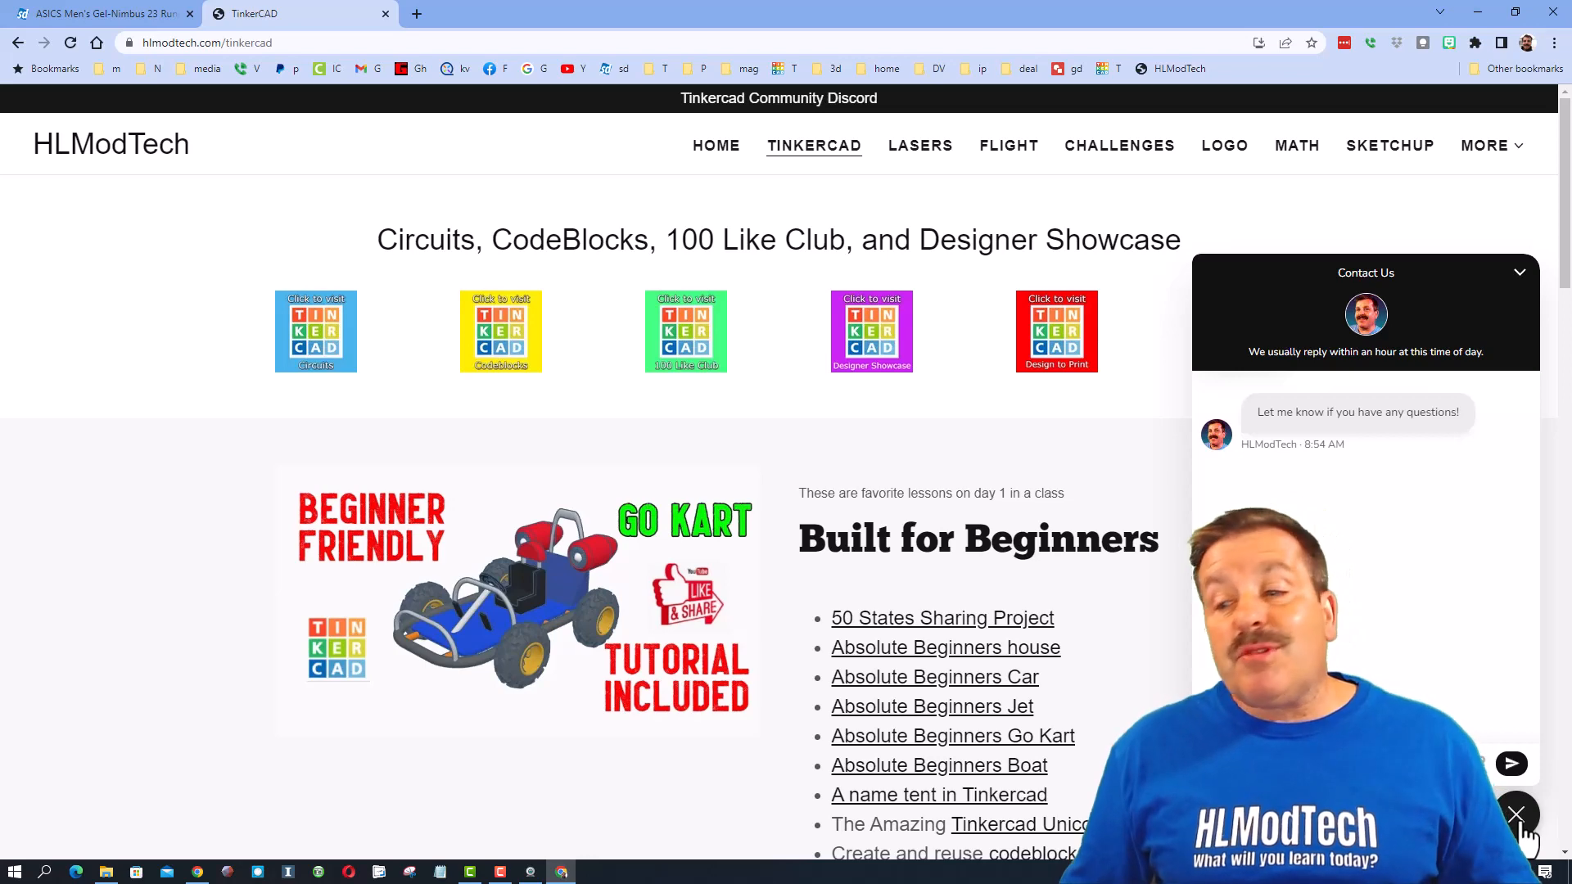
left_click(1516, 814)
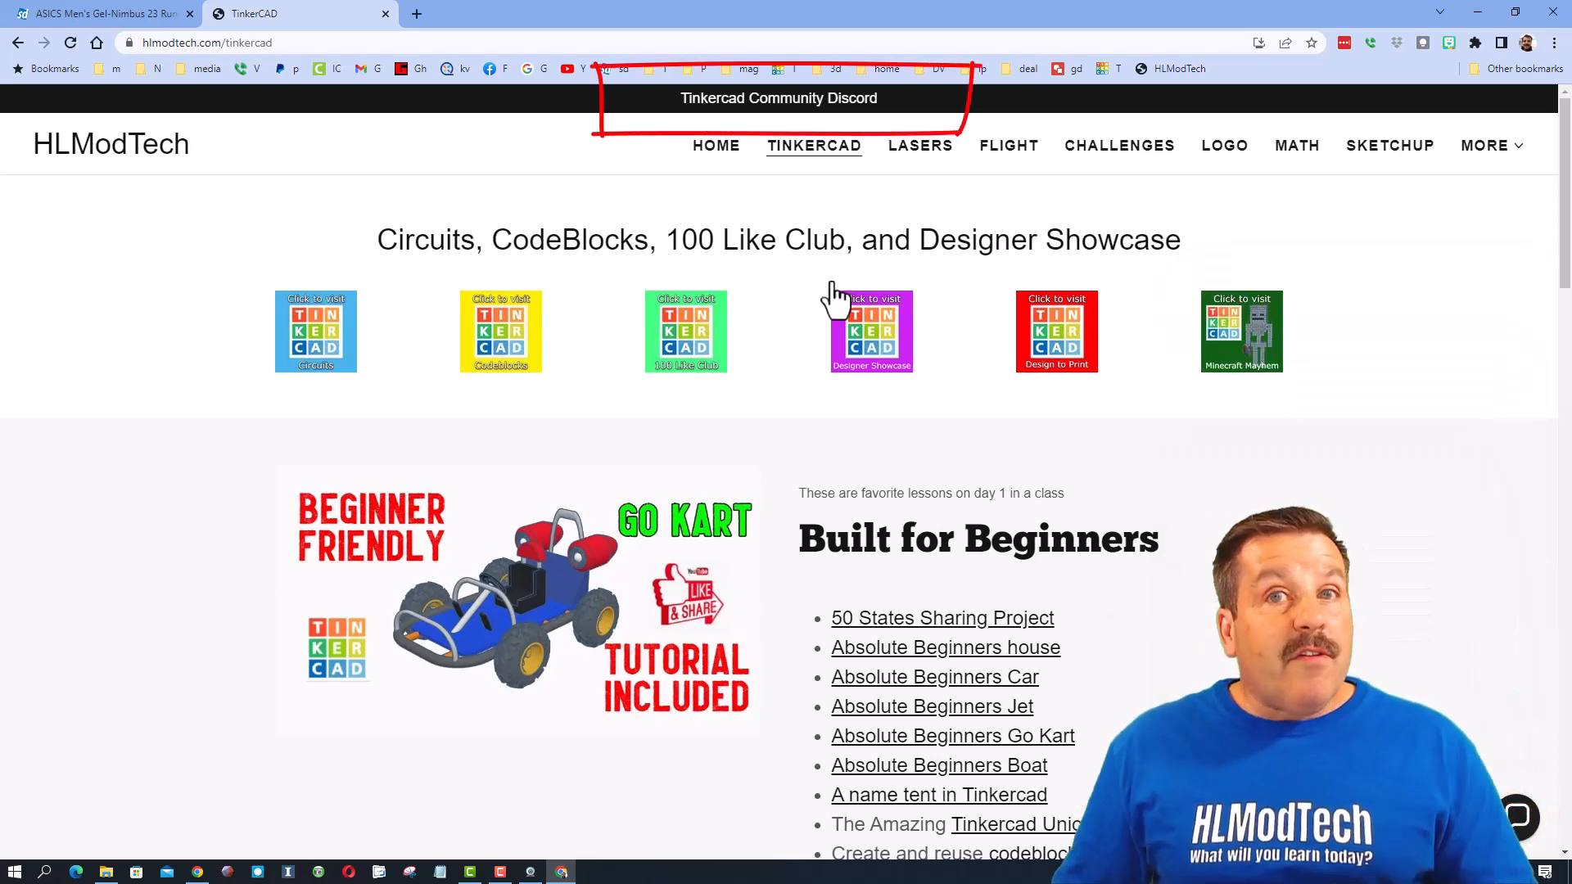
left_click(778, 98)
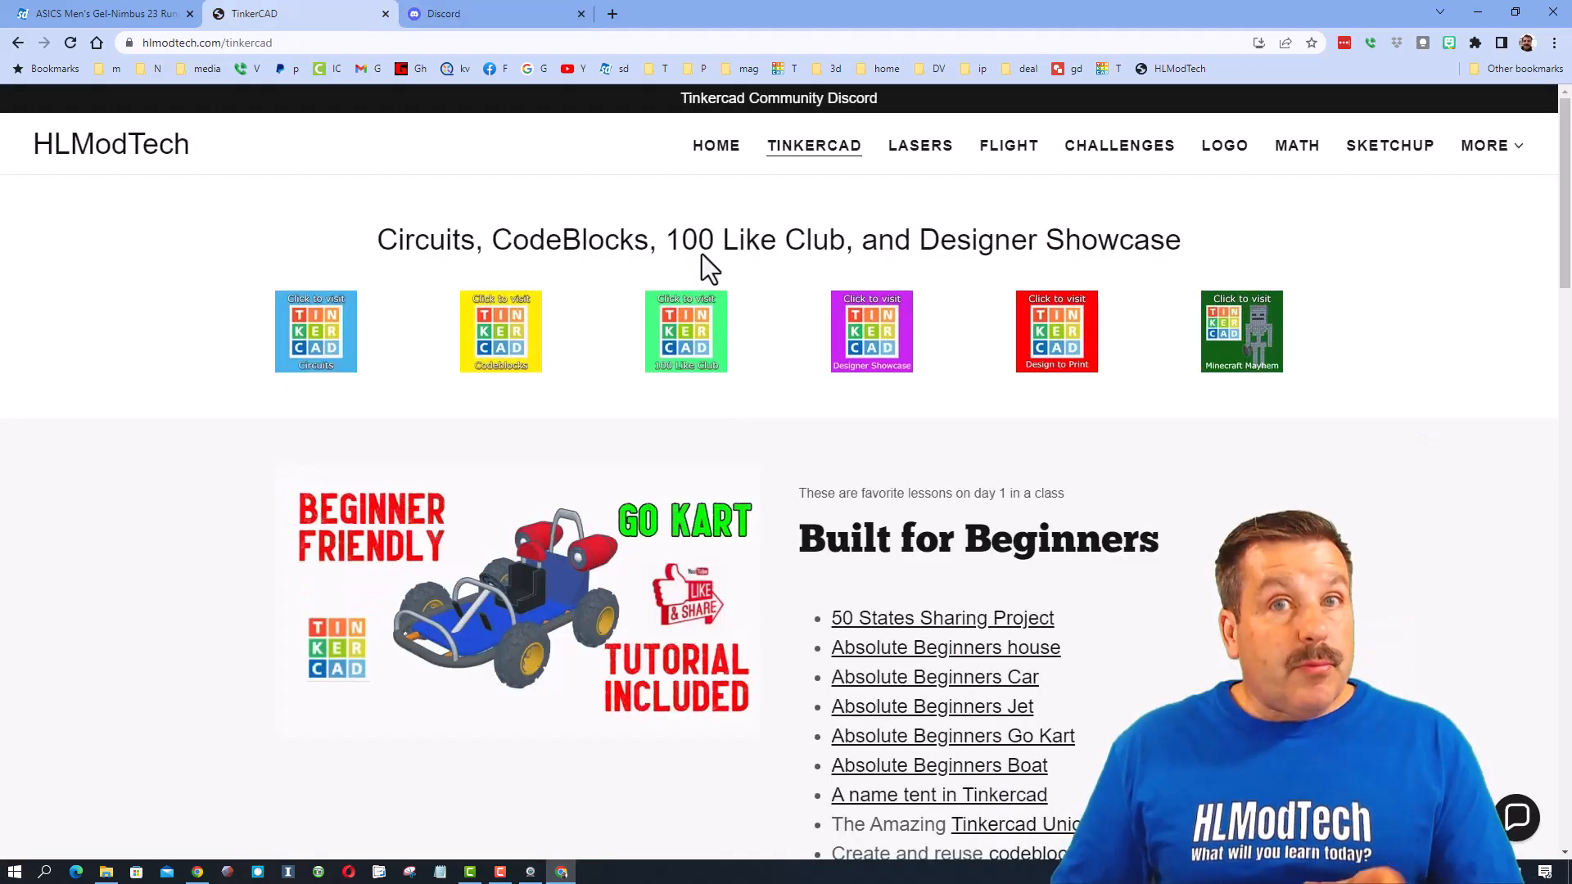
left_click(871, 331)
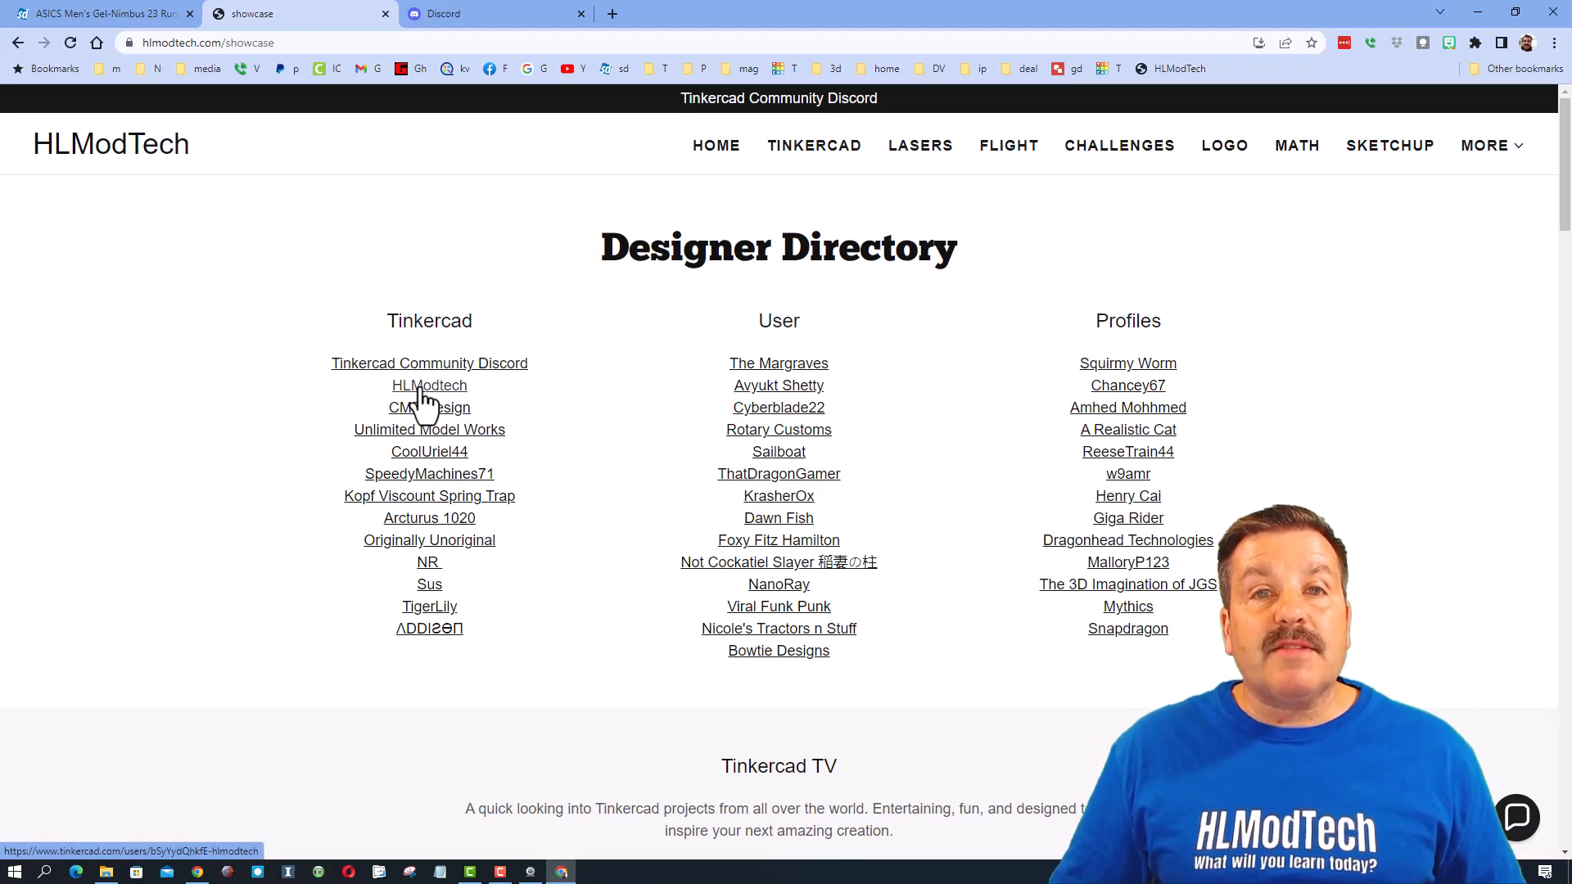
- Open HLModtech's most recent design, Tinkercad TV Promo, then scroll down the showcase page
left_click(429, 385)
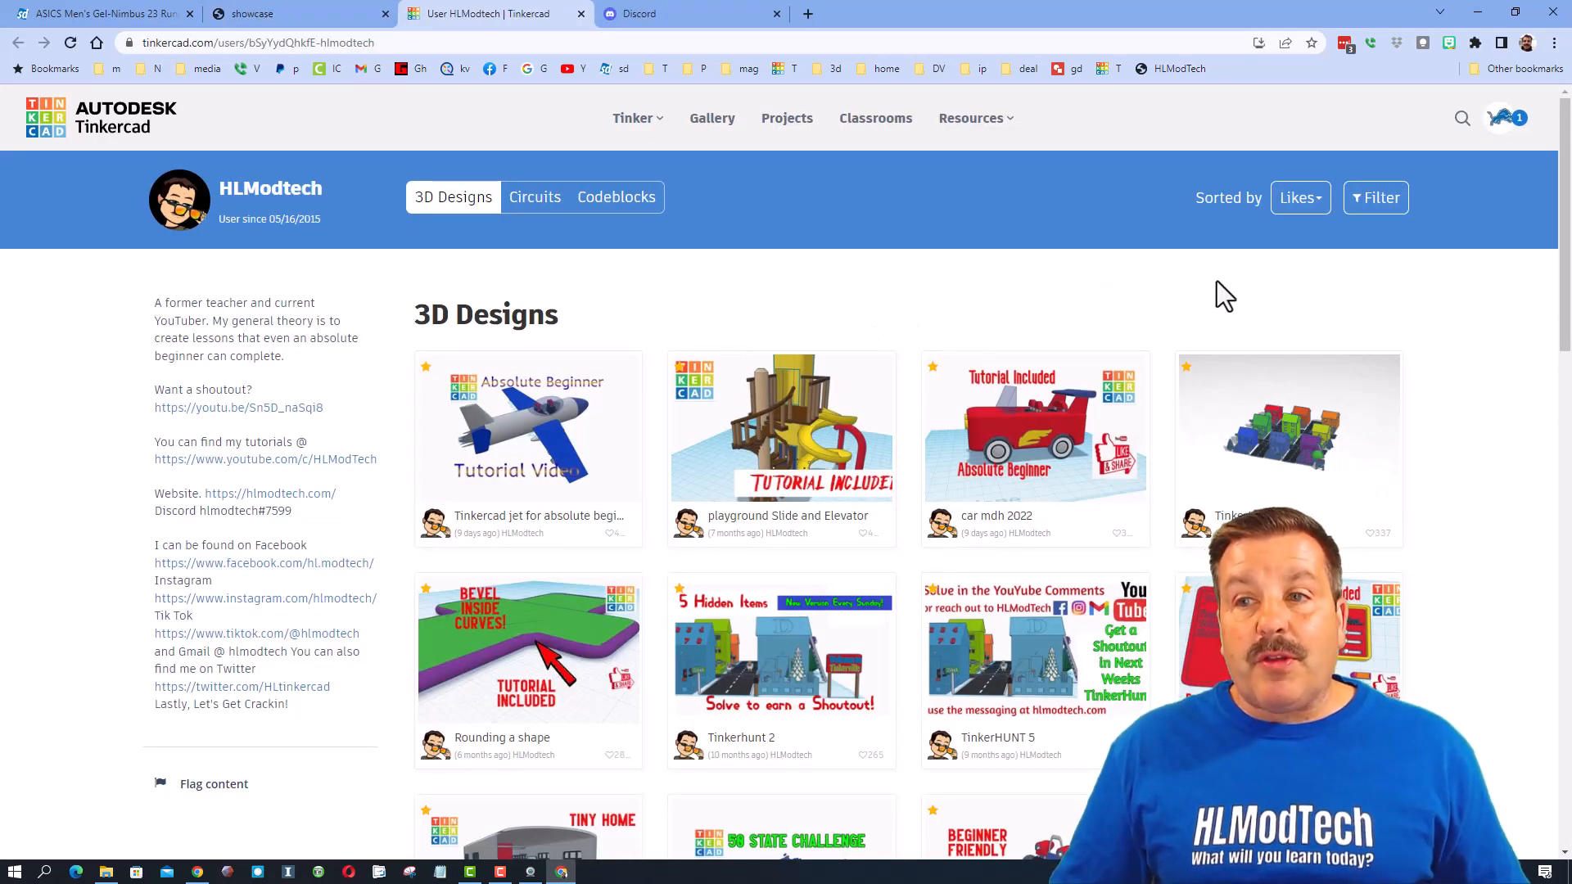
left_click(1301, 197)
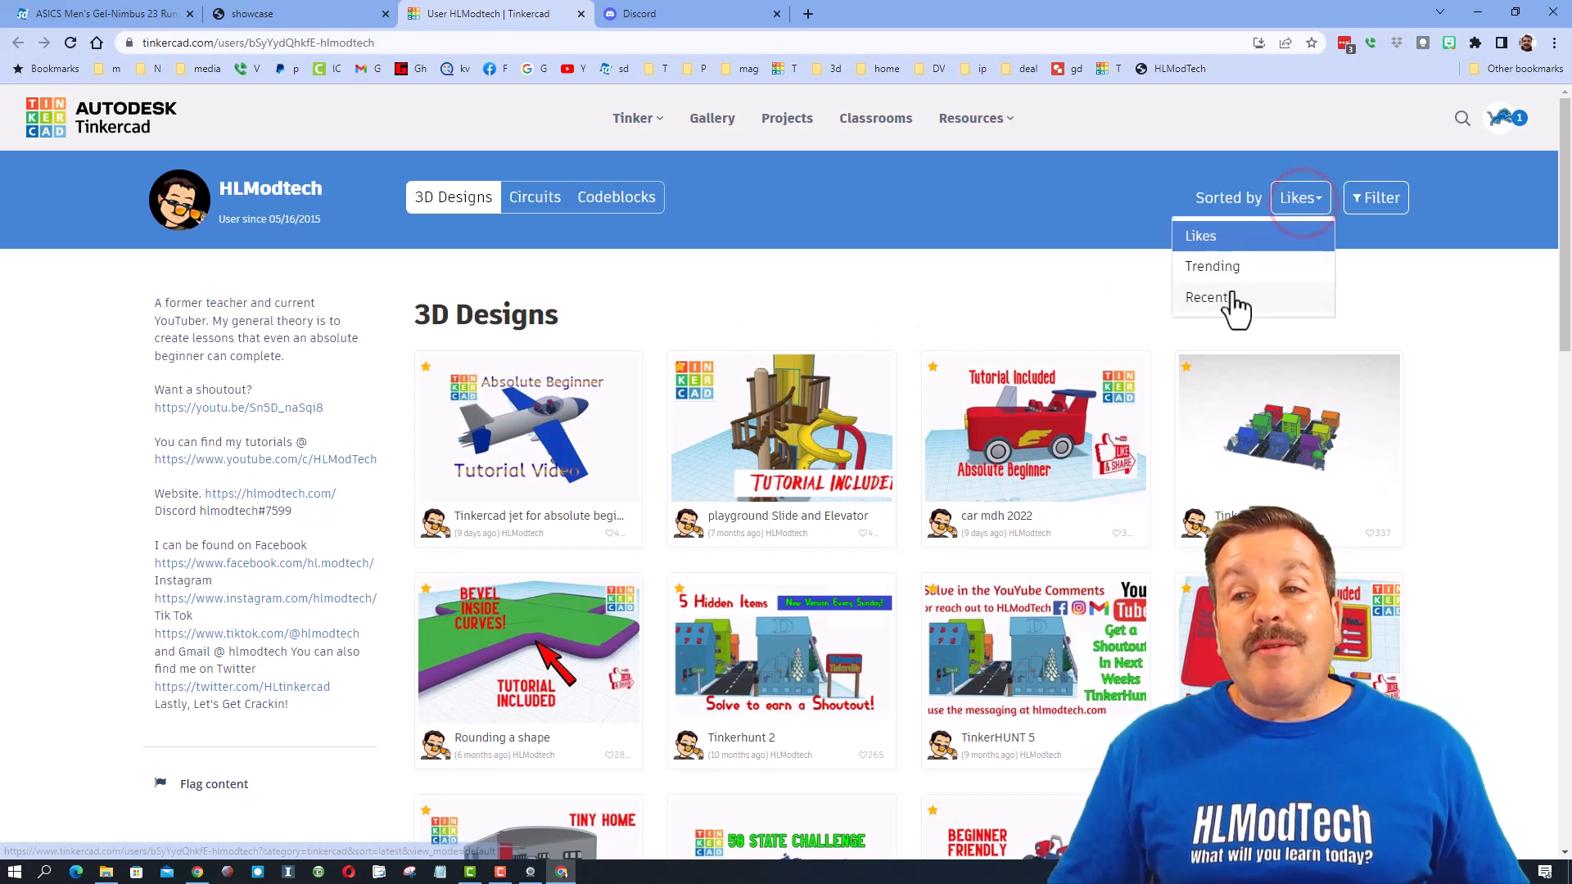
left_click(1207, 296)
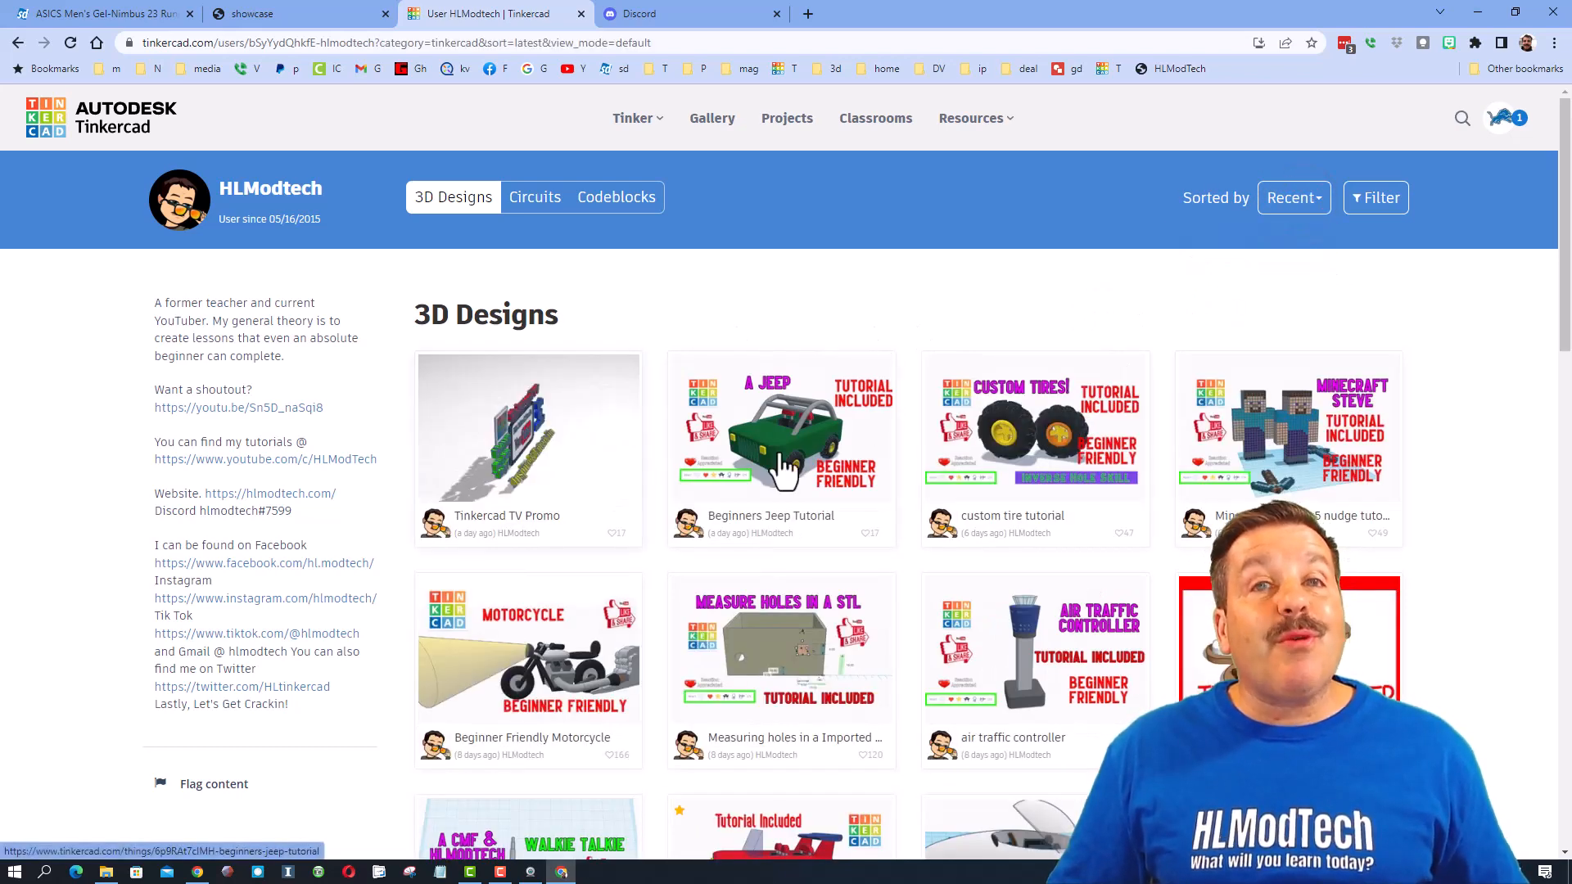
left_click(528, 437)
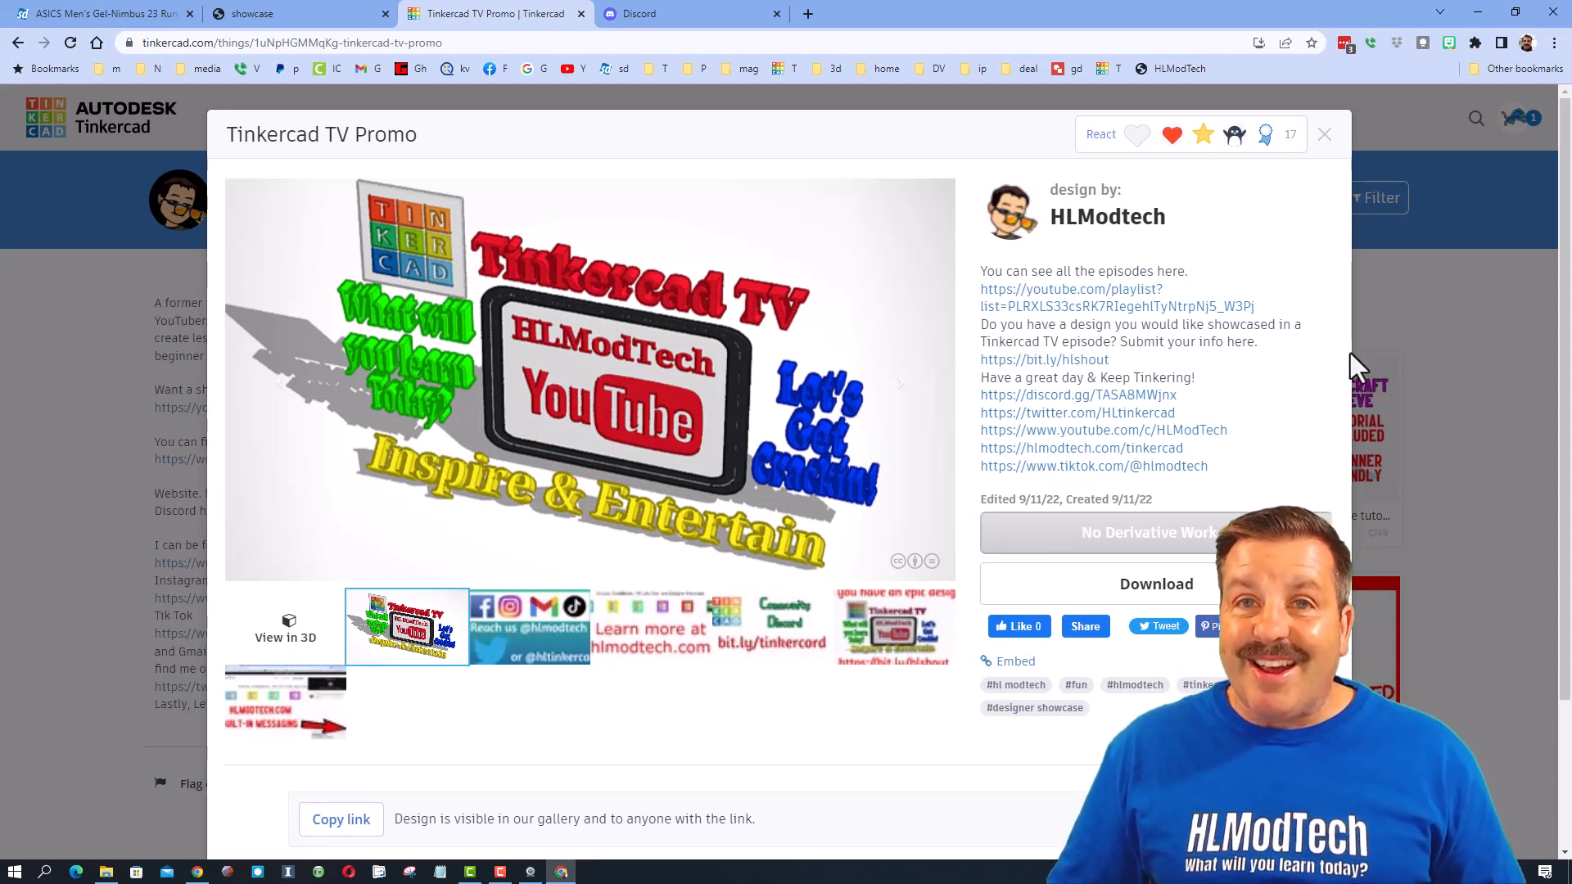
left_click(291, 13)
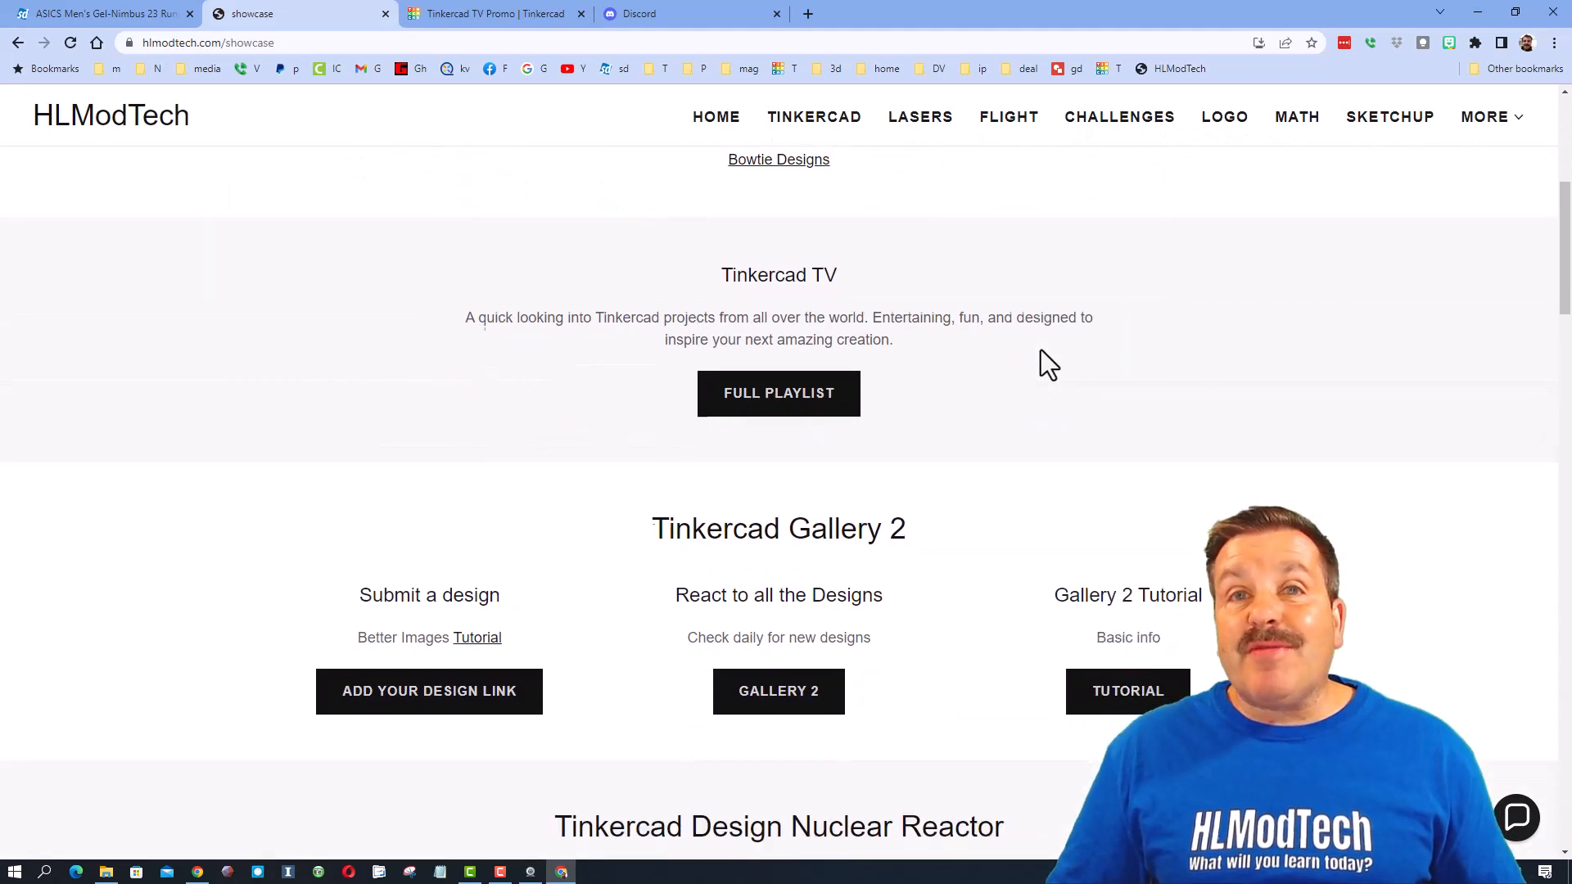
scroll("down", 3)
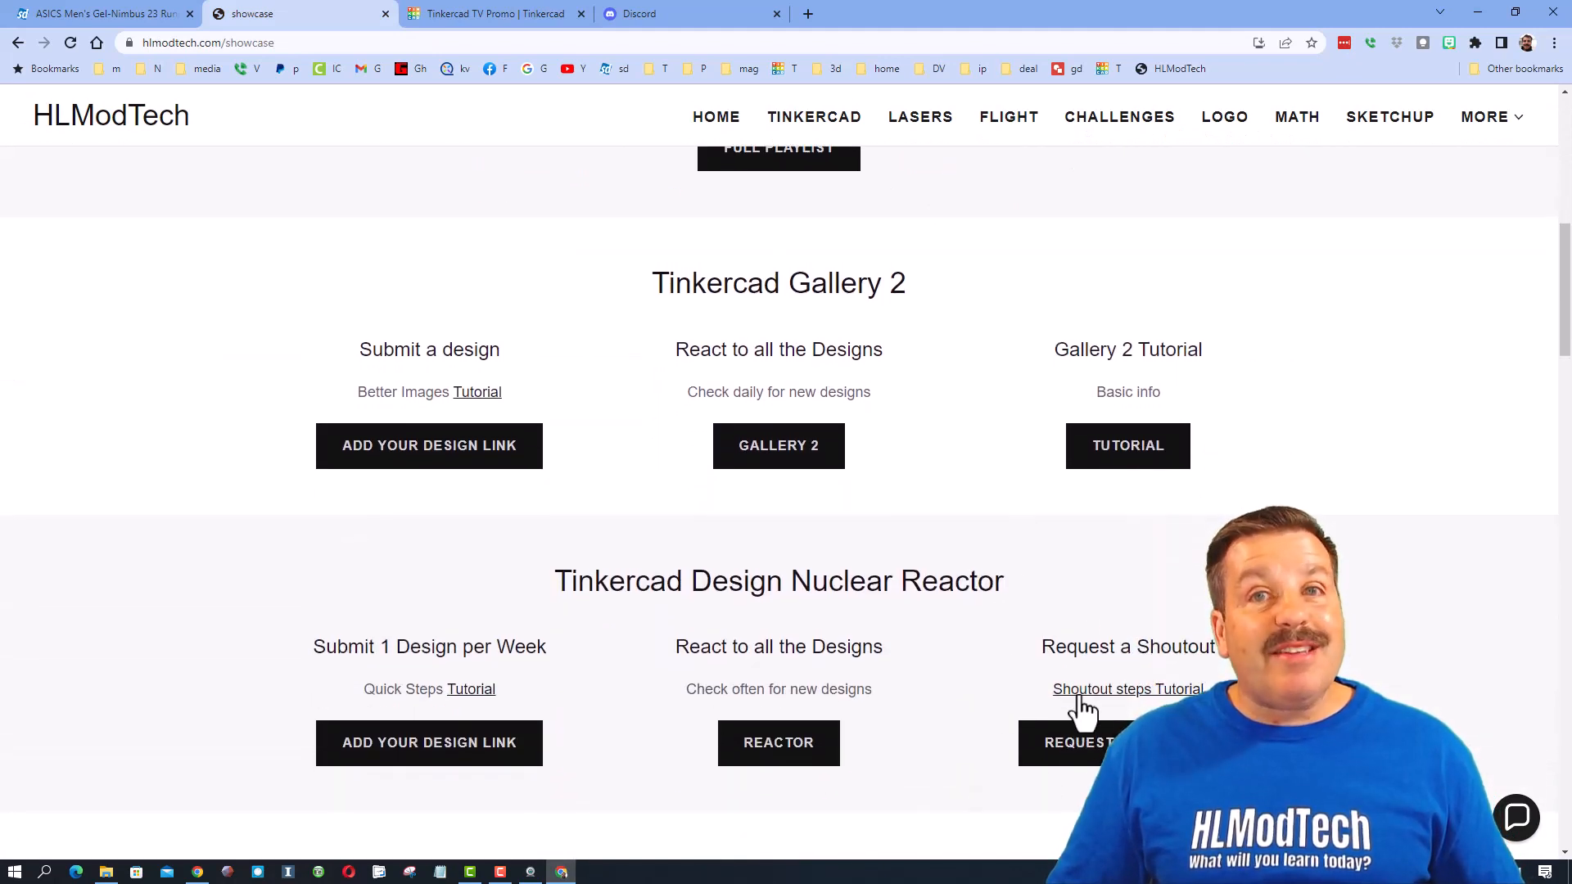